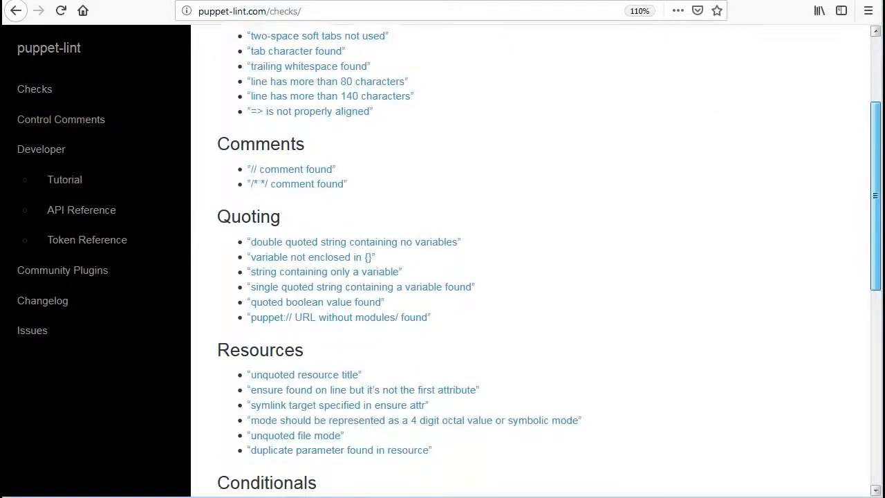
Step: Install rubygems and Ruby dependencies with yum, confirming with y, so the gem command works
scroll("down", 3)
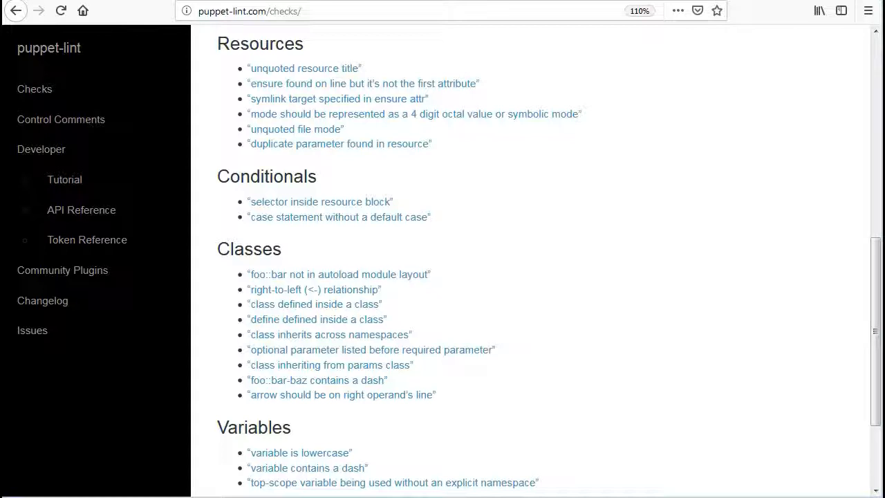
scroll("down", 3)
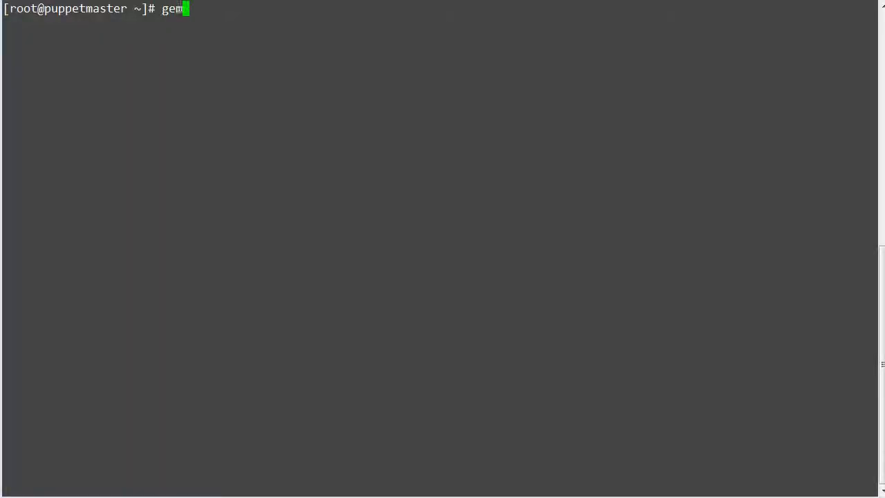
type("install puppet-lint")
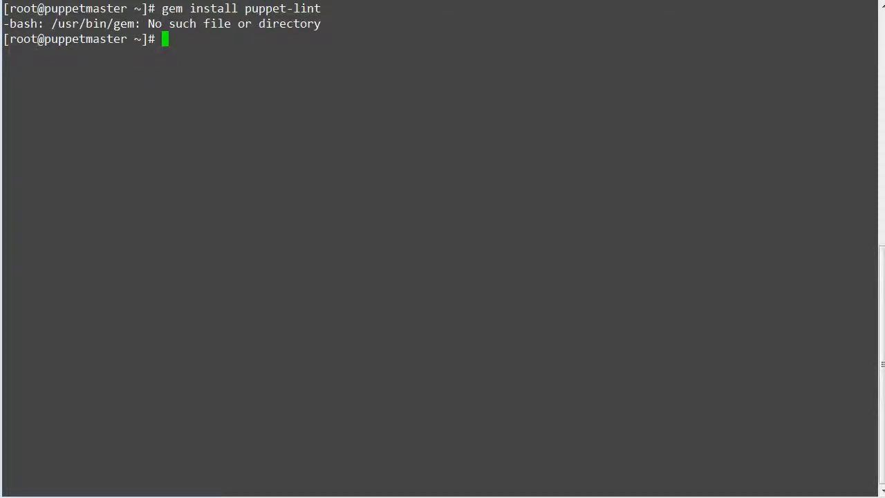
type("yum")
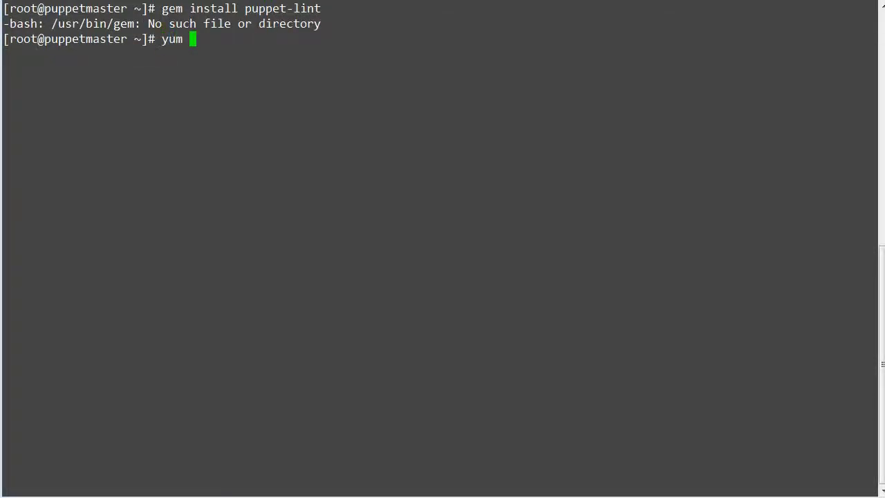
type("install gem")
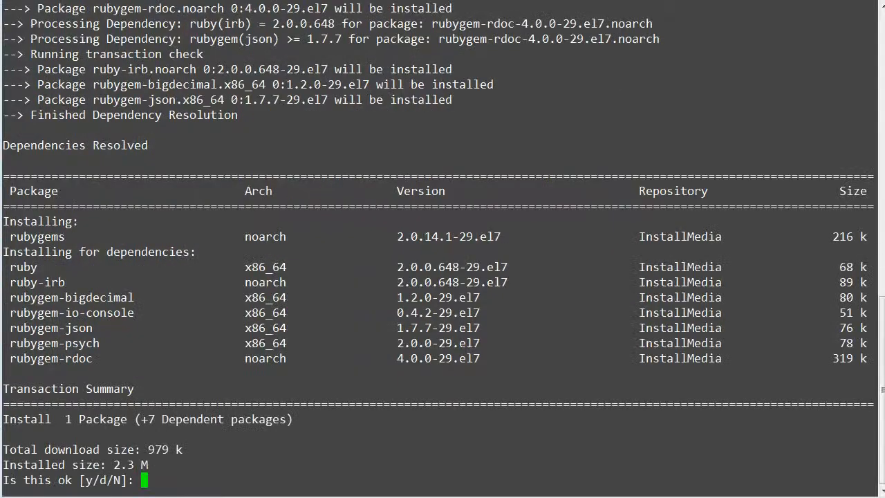
type("y")
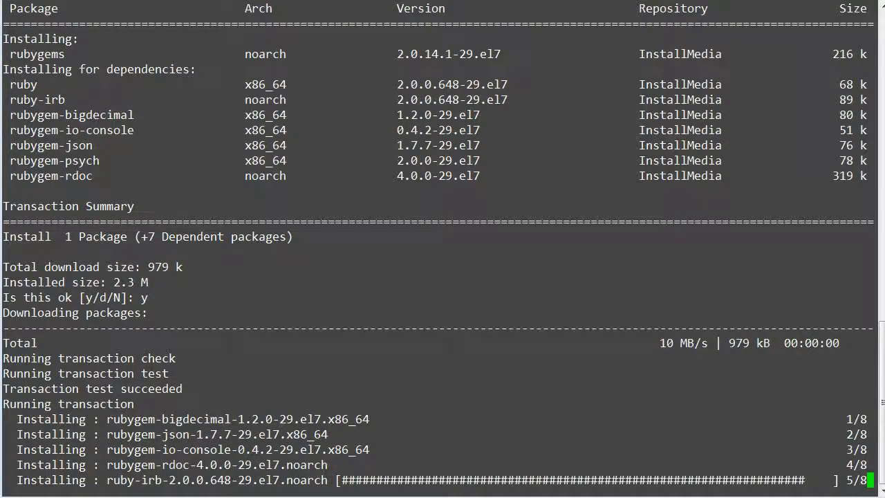
scroll("down", 3)
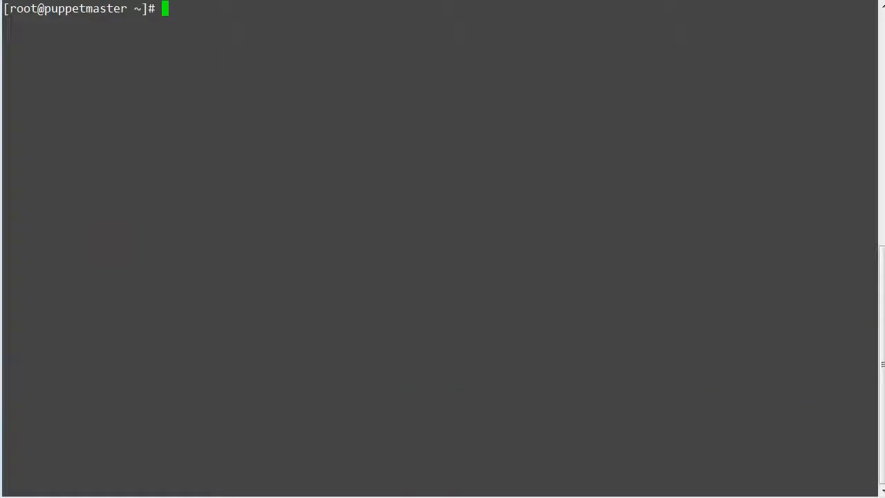
Step: Install the puppet-lint gem with gem install puppet-lint
type("gem install puppet-lint")
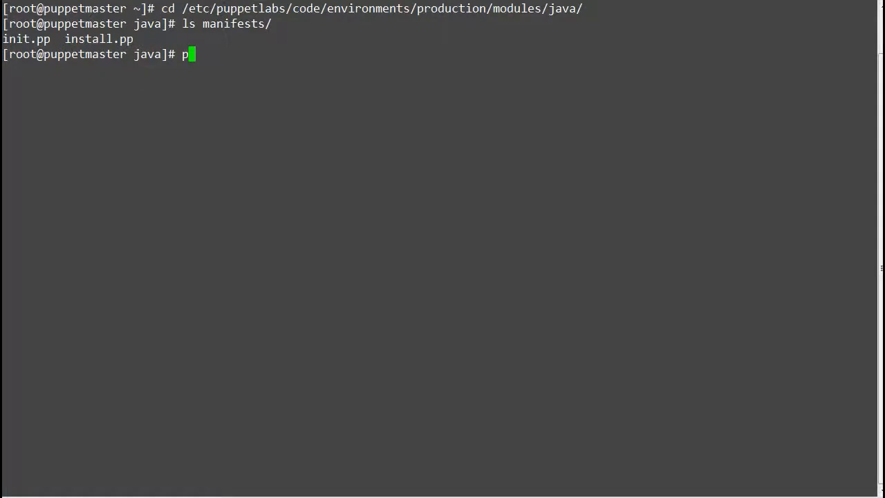
key("BackSpace")
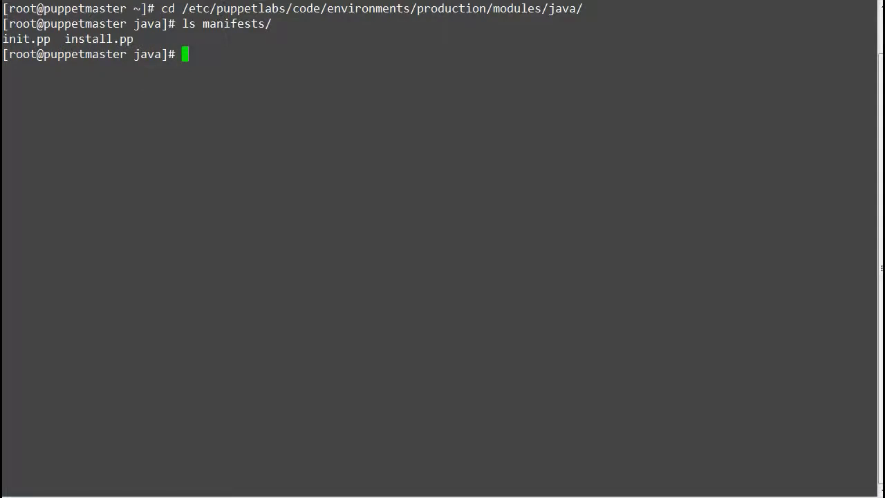
Step: Run puppet-lint on manifests/, reporting an undocumented class and a soft-tabs error in install.pp
type("pu")
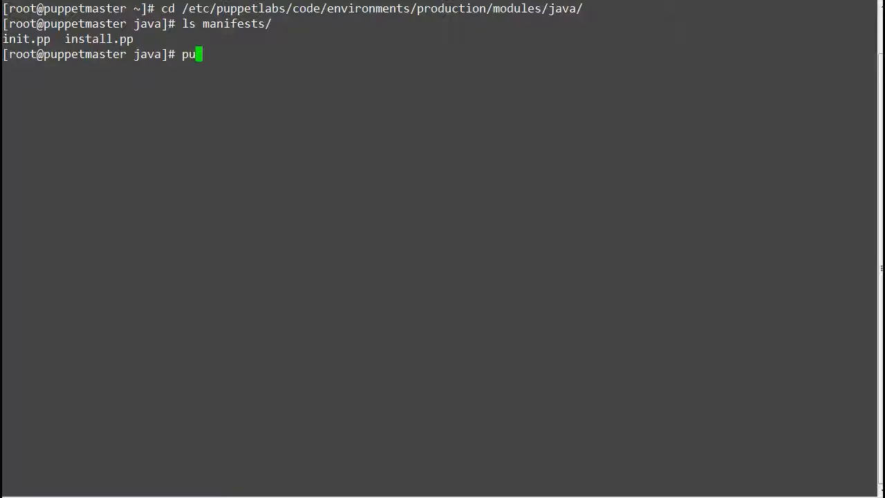
type("ppet-lint")
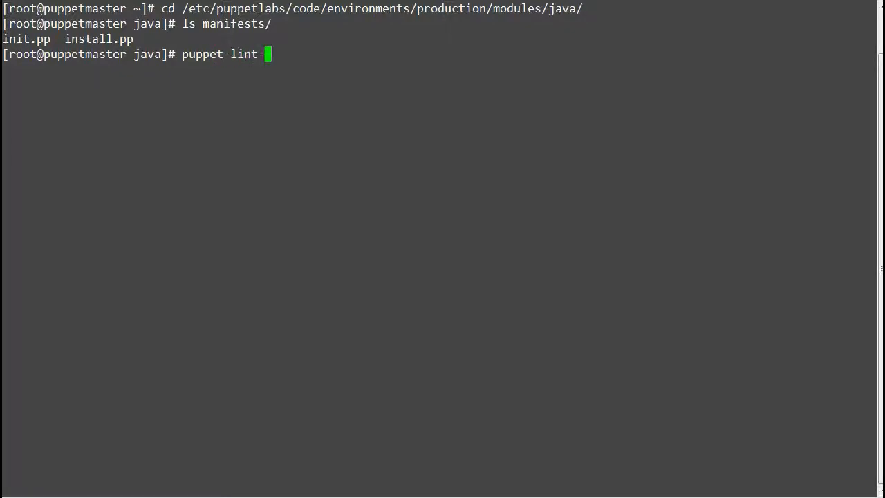
type("manifests/")
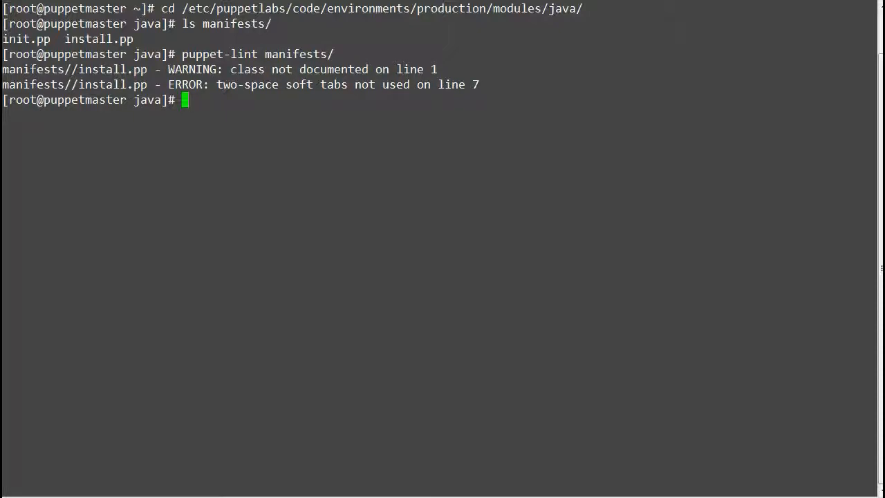
type("vi")
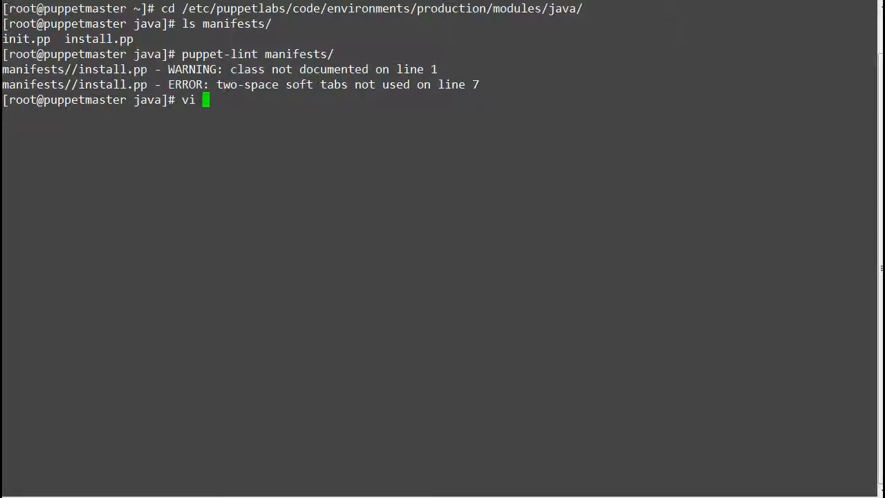
Step: Add an '#install java' comment above the class in install.pp and re-lint manifests/
type("manifests/i")
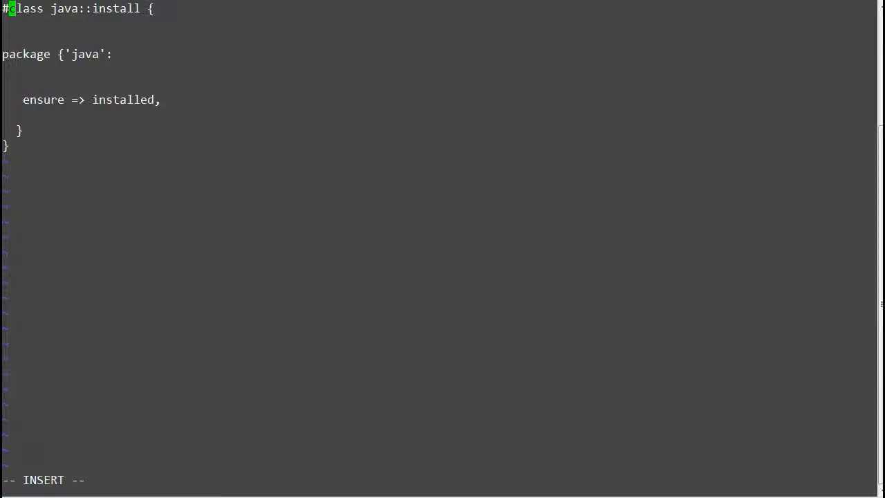
type("install.p")
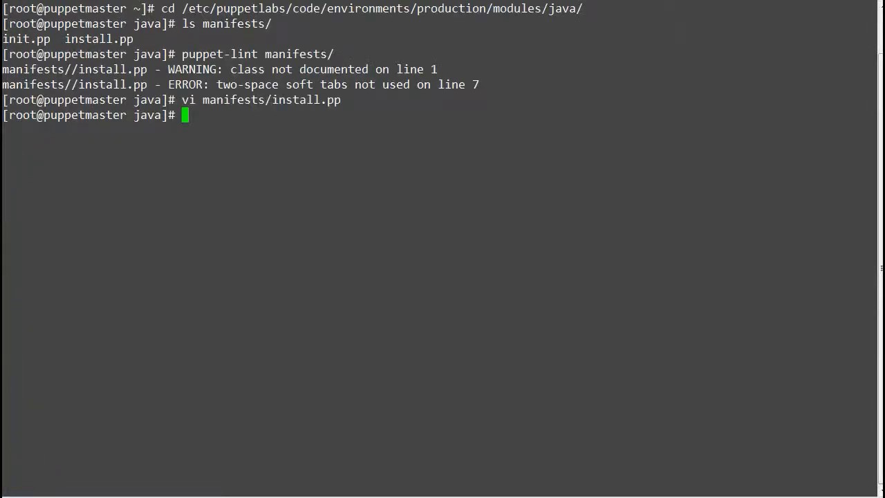
type("puppet-lint manifests/")
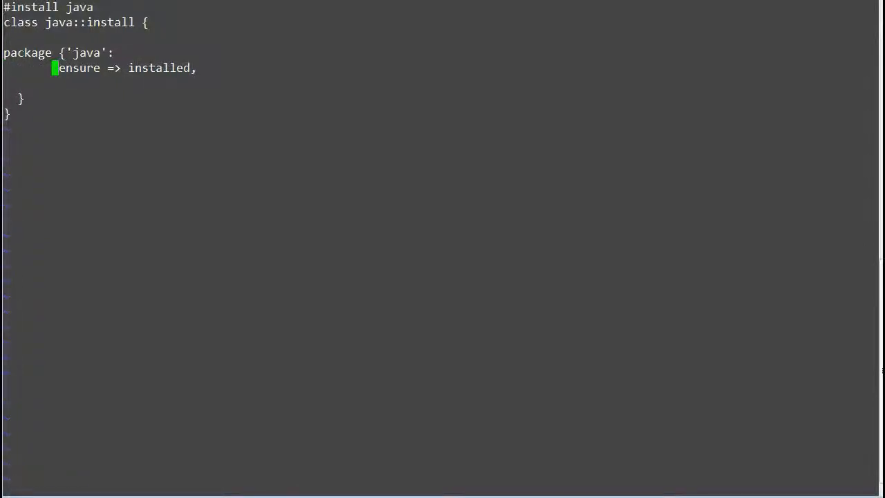
Step: Save install.pp with the tab-indented ensure line using :wq!
type(":wq!")
type("pu")
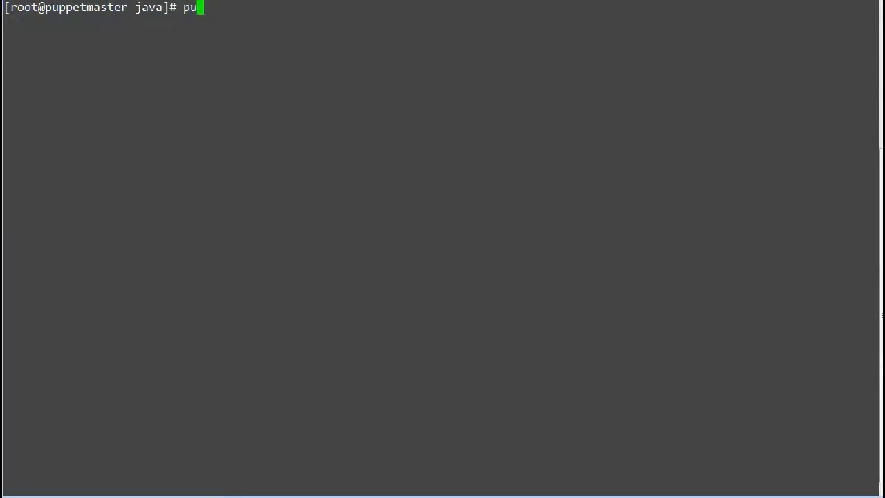
Step: Re-run puppet-lint manifests/, now showing only tab errors on line 5 of install.pp
type("ppet-")
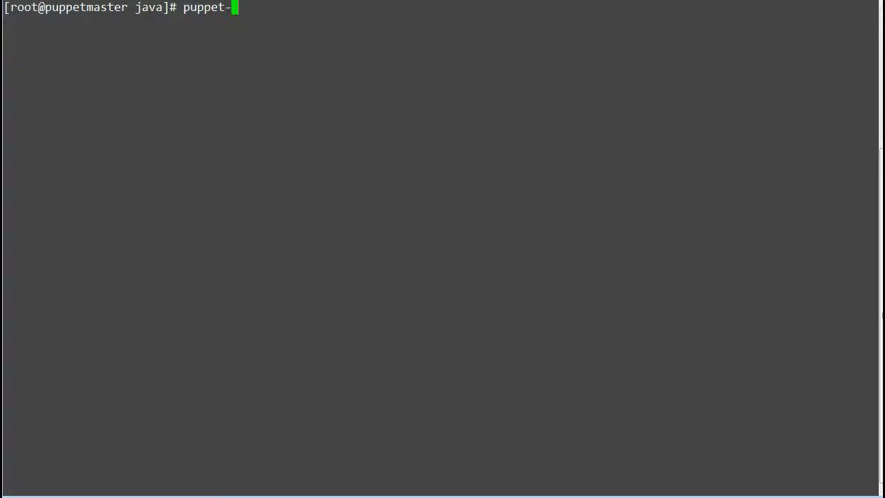
type("lint manifests/")
type("puppet-lint --")
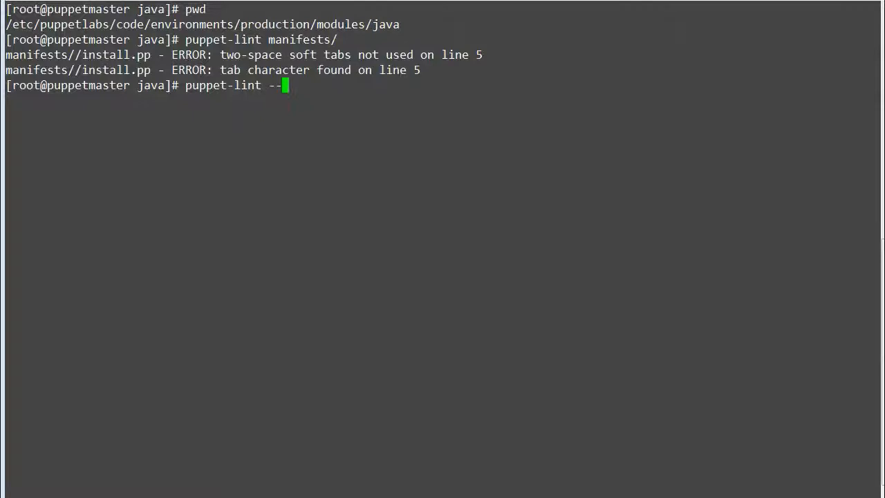
Step: Lint manifests/ with --no-2sp_soft_tabs-check and --no-hard_tabs-check after viewing puppet-lint --help | tail -8
type("help | tail -8")
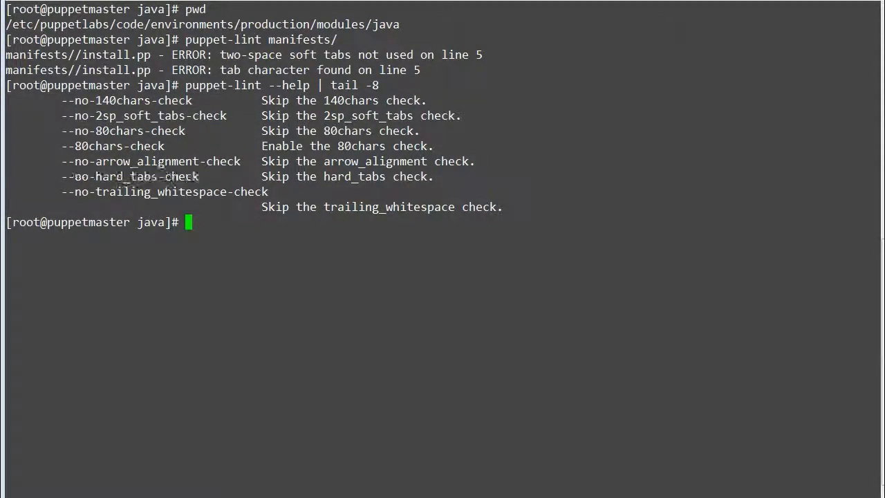
type("puppet")
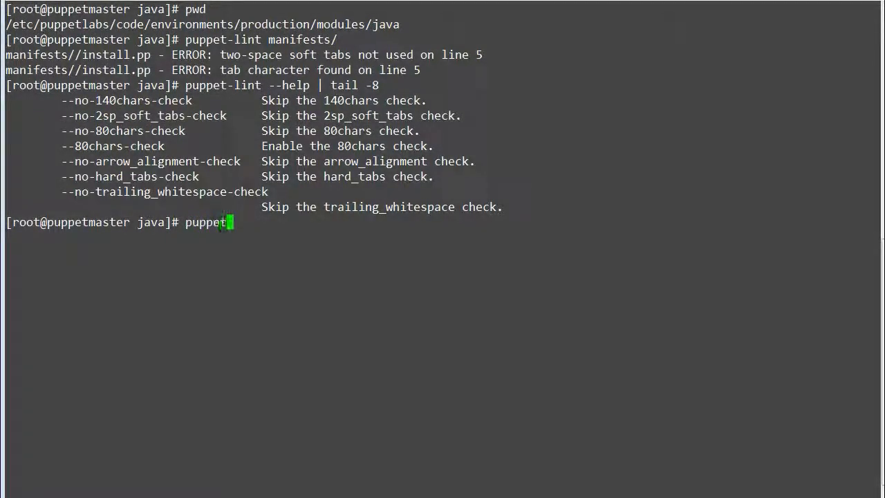
type("-lint")
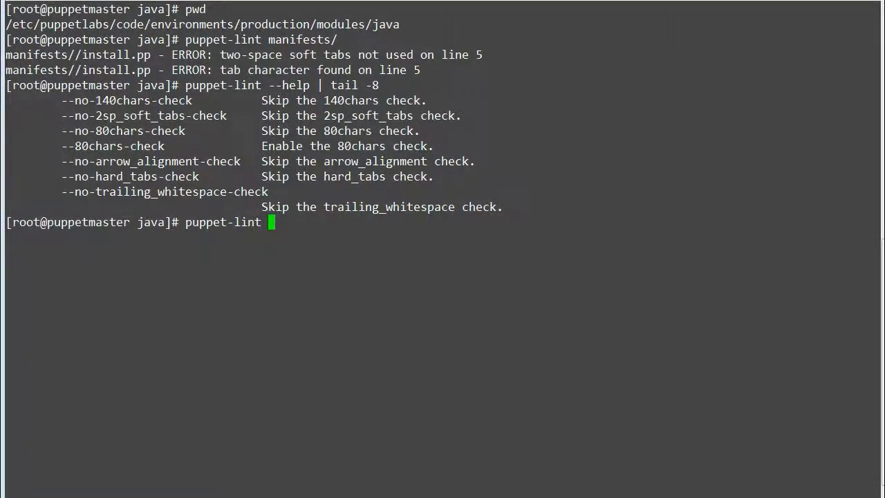
double_click(144, 116)
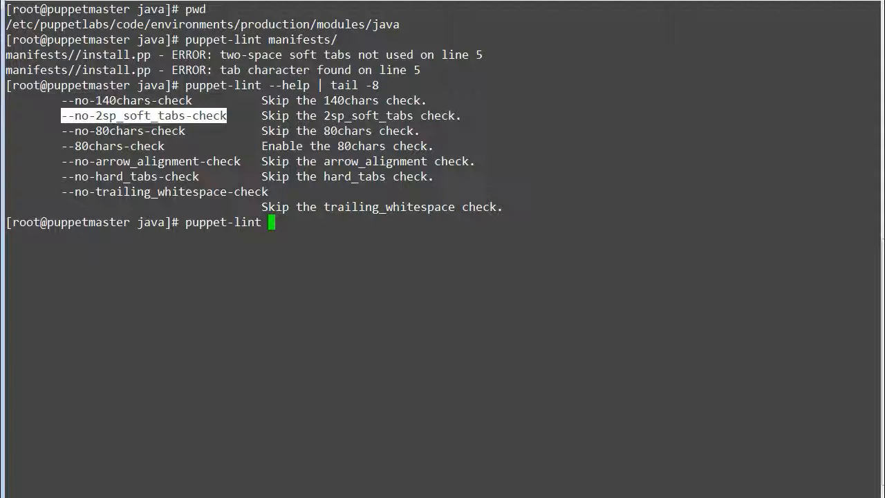
type("--no-2sp_soft_tabs-check")
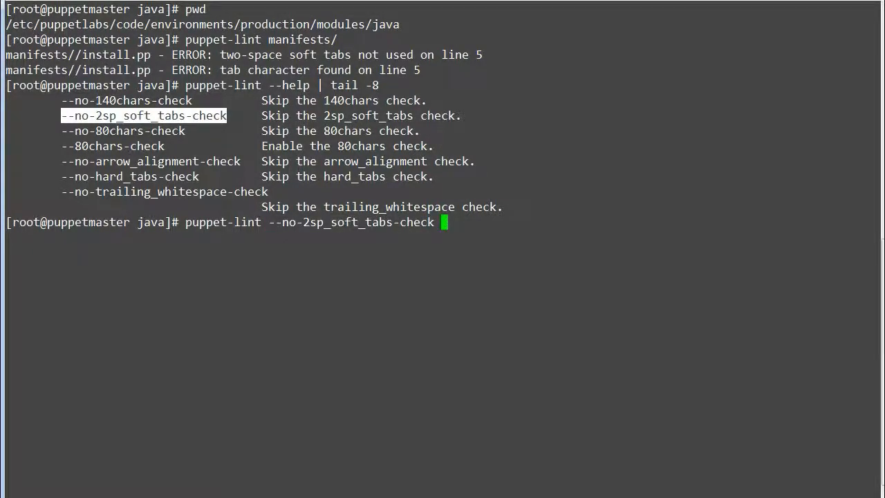
type("--no-hard_tabs-check manifests/")
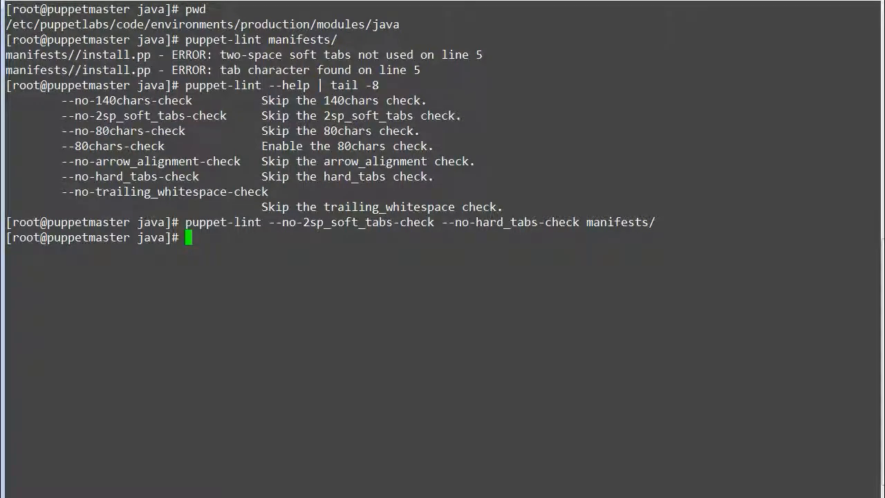
type("puppet-lint --help | tail -8")
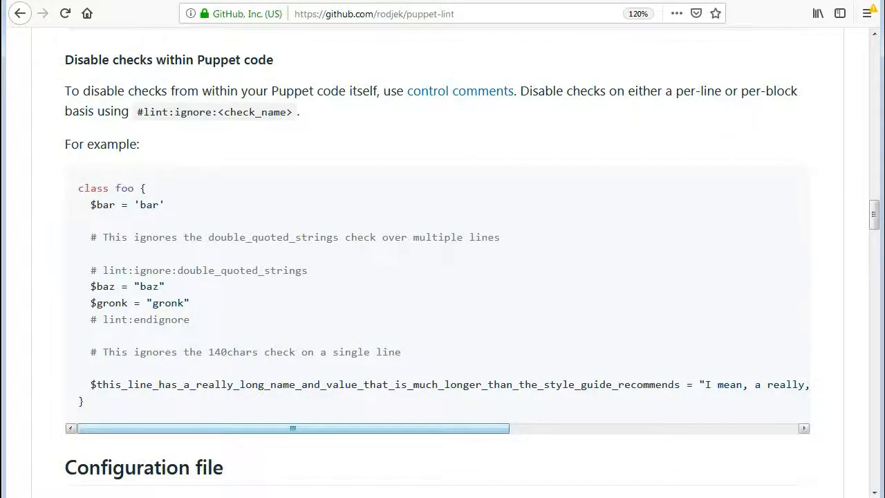
Step: View the puppet-lint control comments documentation page and select its example text
left_click(459, 91)
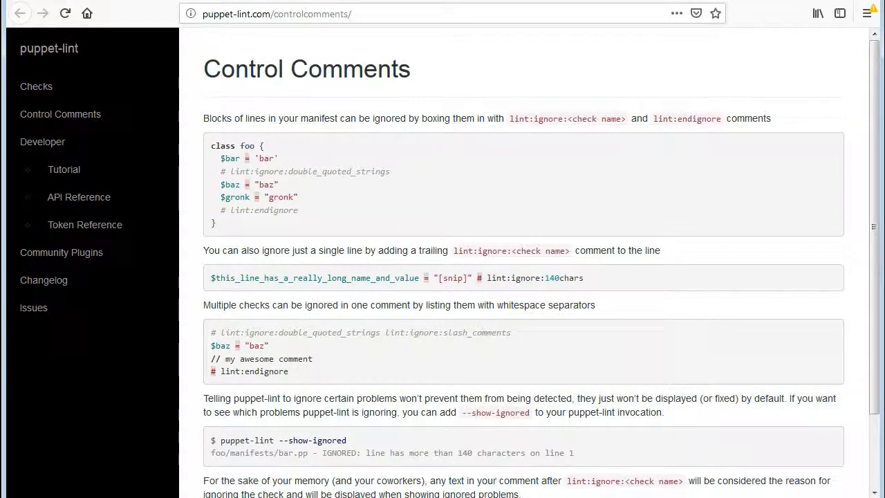
left_click_drag(204, 119, 216, 222)
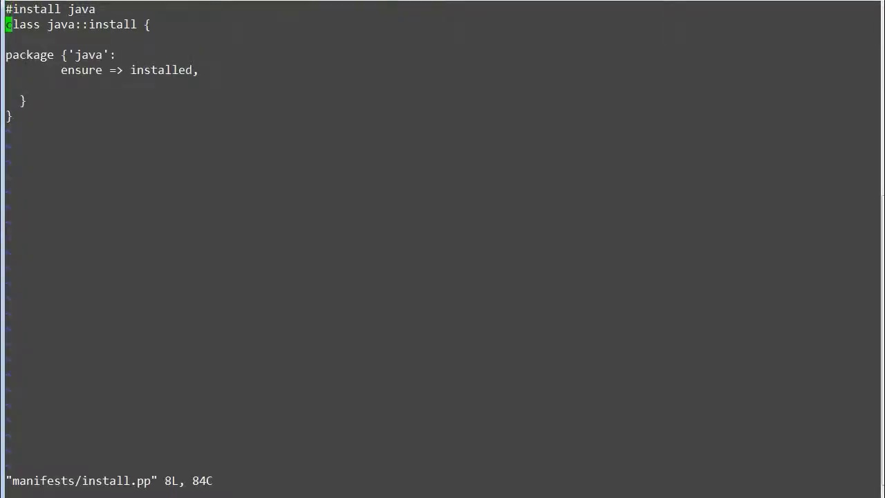
Step: Append '#lint:ignore:2sp_soft_tabs' to line 5 of install.pp and re-lint, leaving only the tab-character error
key("i")
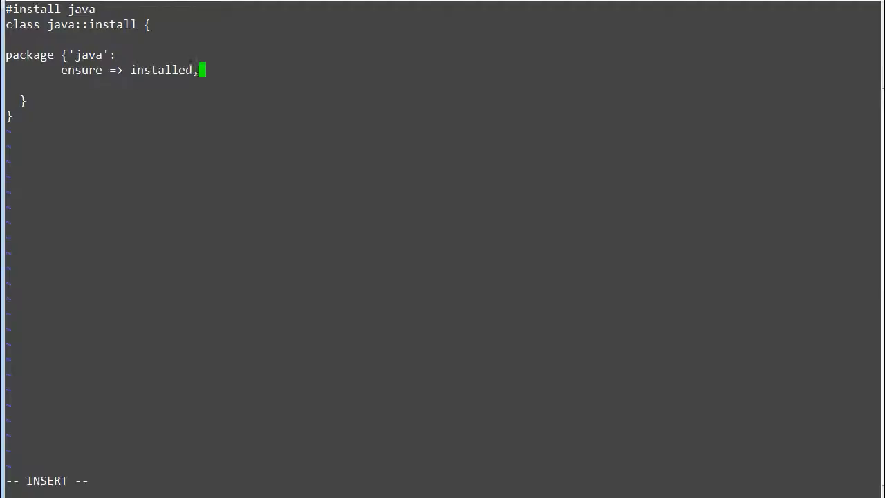
type("lint:ignore:<check name>")
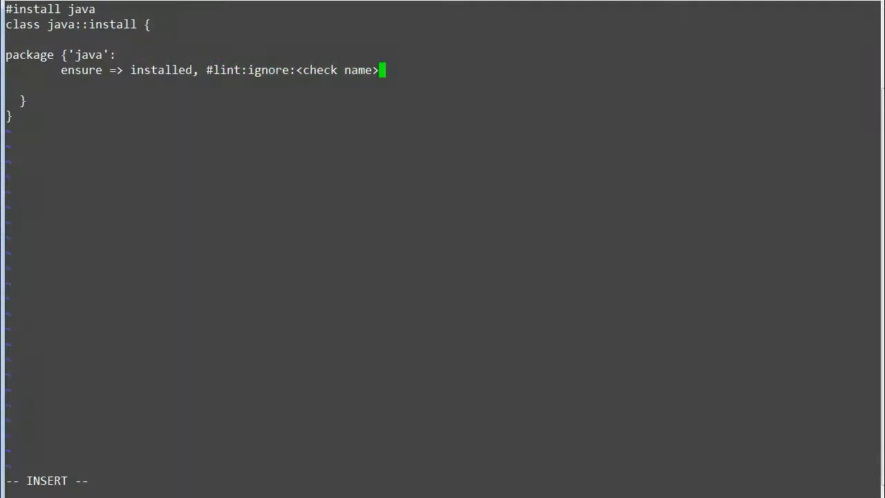
key("BackSpace")
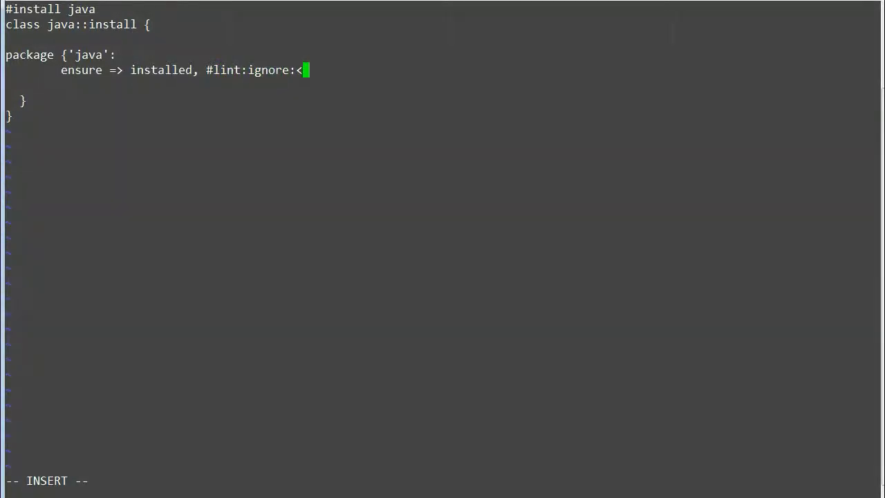
type("2sp_soft_tabs")
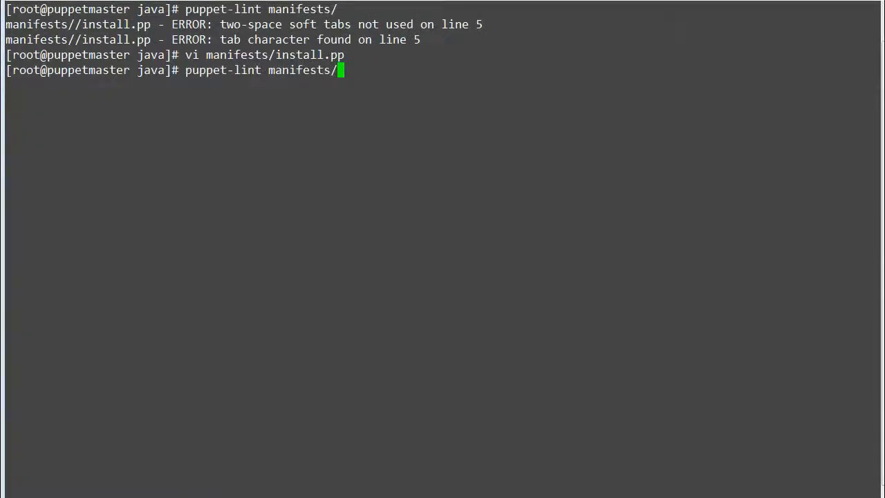
key("Return")
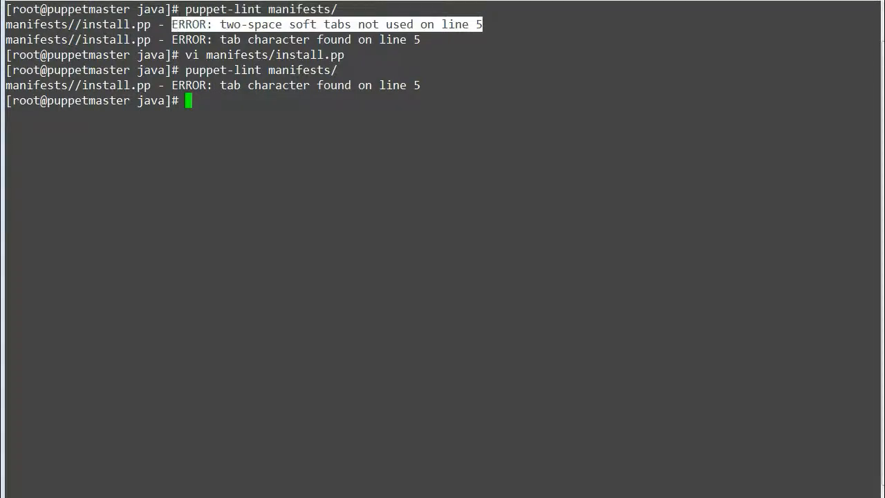
key("ctrl+l")
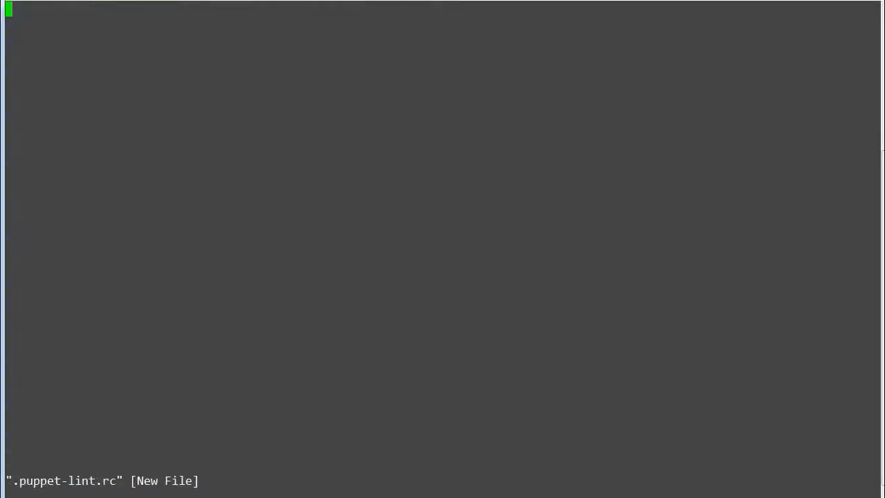
Step: Write --no-hard_tabs-check into .puppet-lint.rc, cat it, and re-lint manifests/ with no errors
type("--no-hard_tabs-check")
type("puppet-lint manifests/")
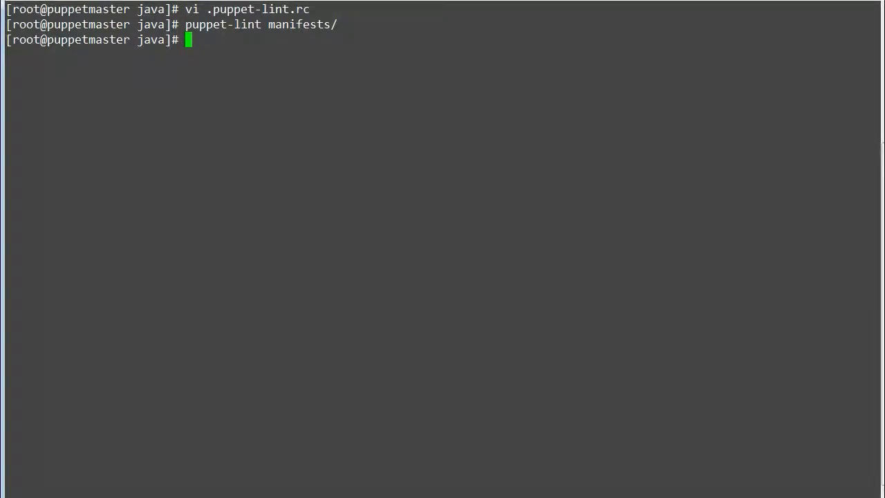
type("cat")
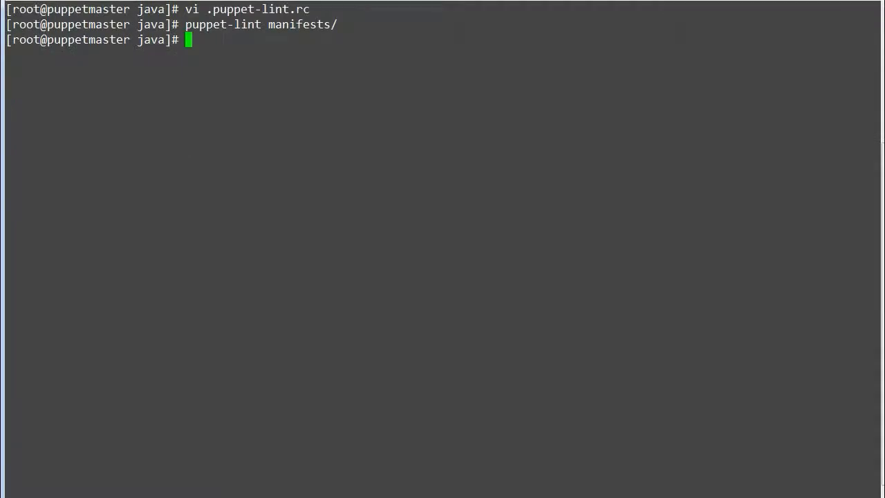
type("vi")
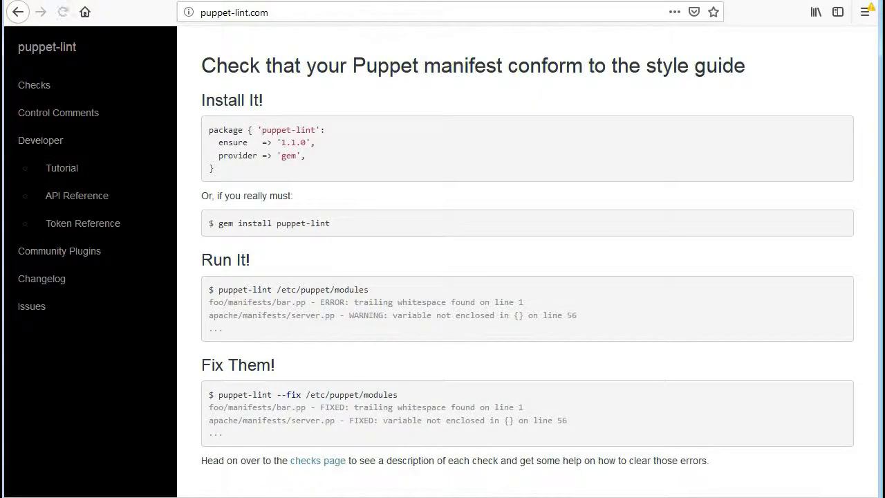
left_click(62, 11)
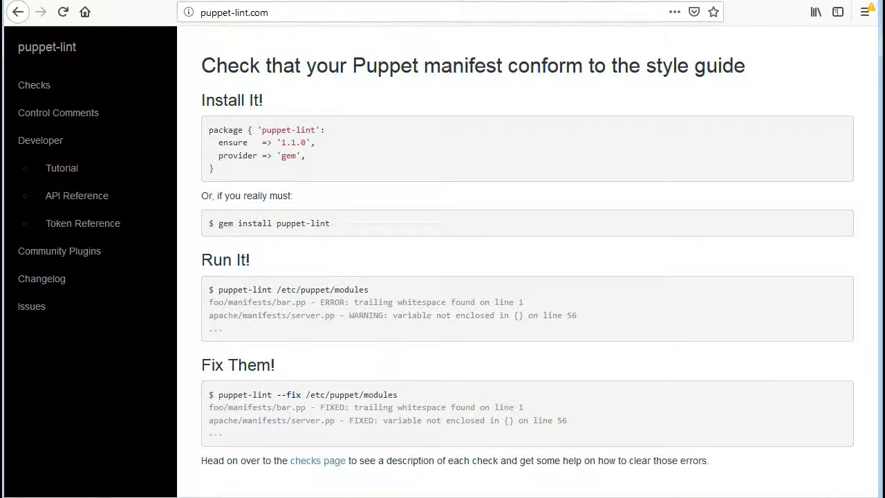
double_click(238, 365)
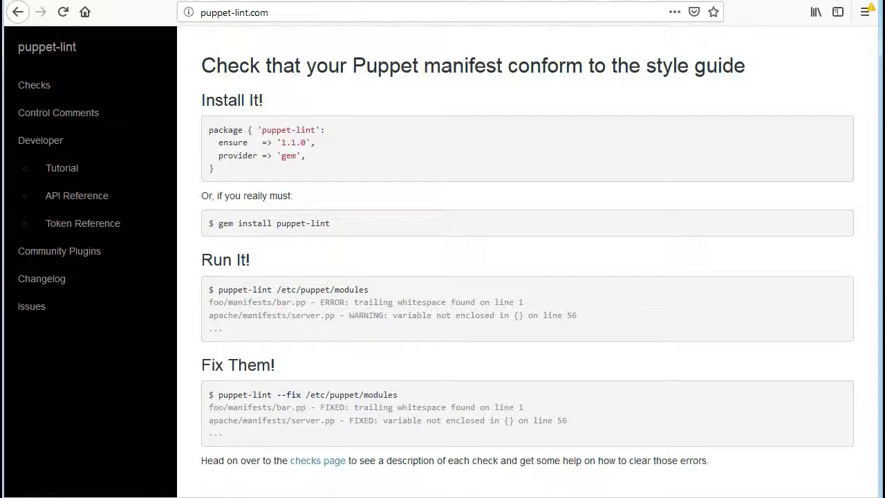
left_click_drag(217, 394, 297, 394)
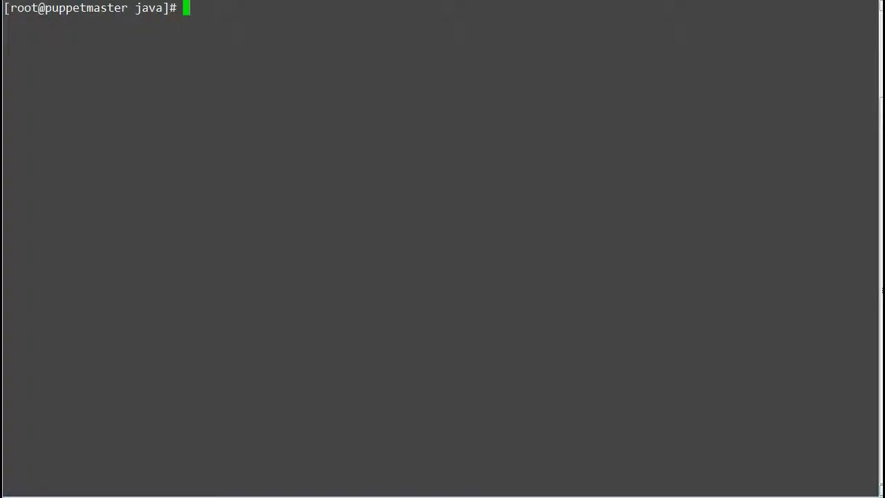
Step: Remove .puppet-lint.rc, then reopen manifests/install.pp in vi
type("rm")
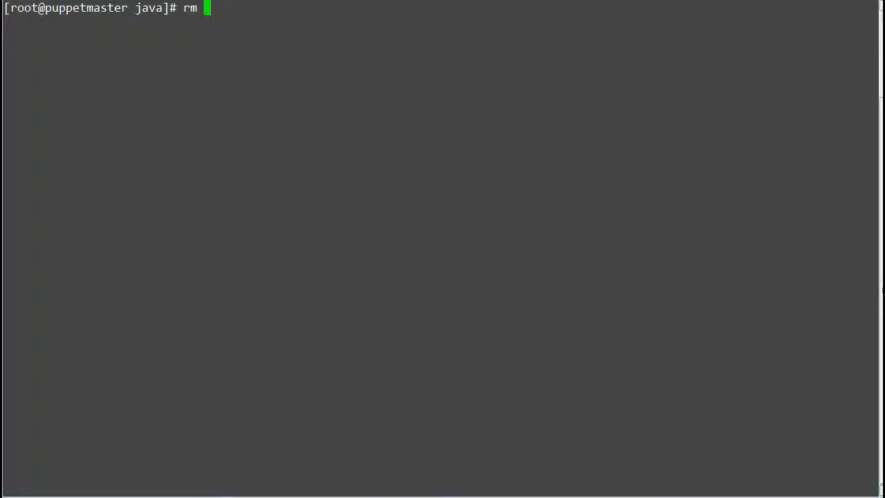
type(".puppet-lint.rc")
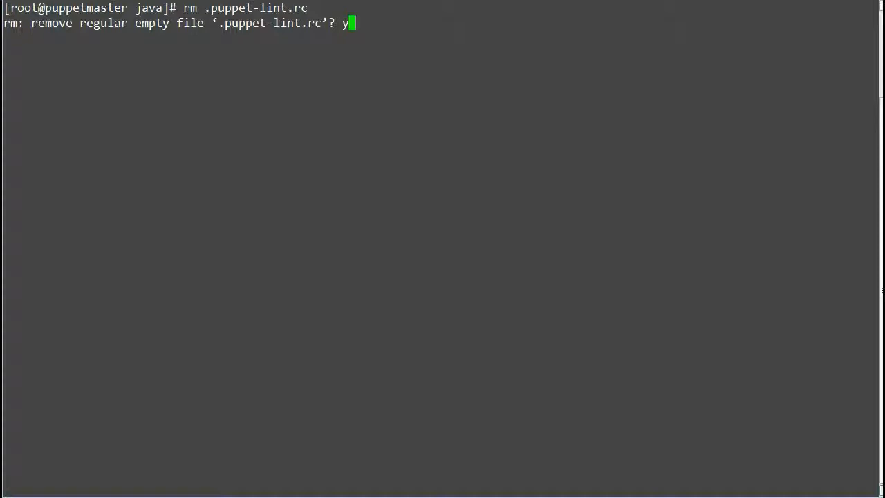
type("vi manifests/install.p")
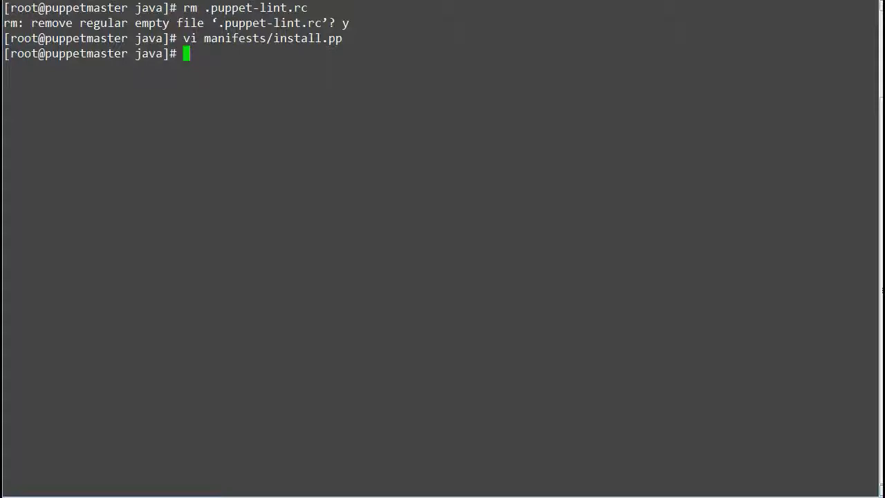
Step: Run puppet-lint on manifests/, then puppet-lint --fix to auto-fix install.pp's tab-character error
type("puppet-lint manifests/")
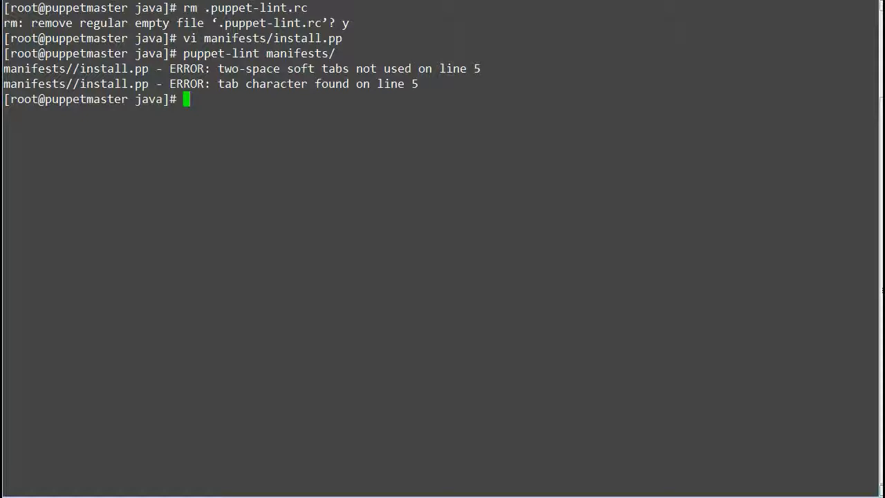
type("puppet")
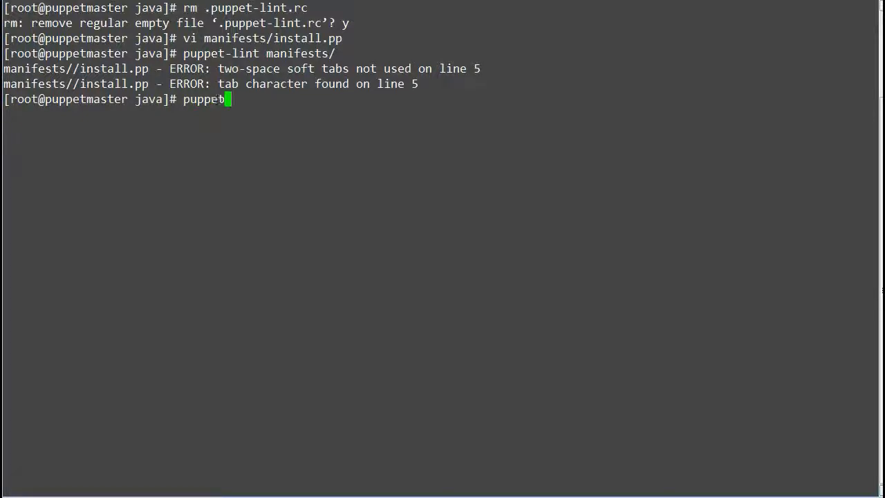
type("-lint --fix manifests/")
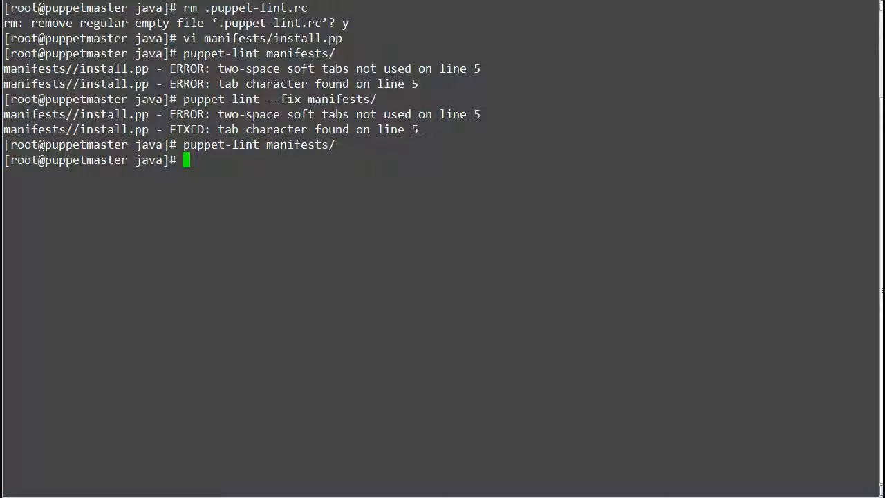
Step: View the fixed file with cat manifests/install.pp
type("cat manifests/in")
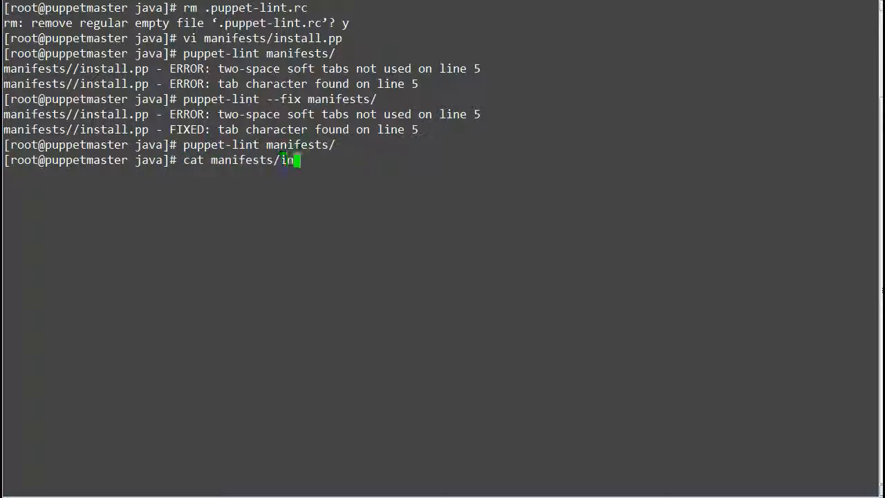